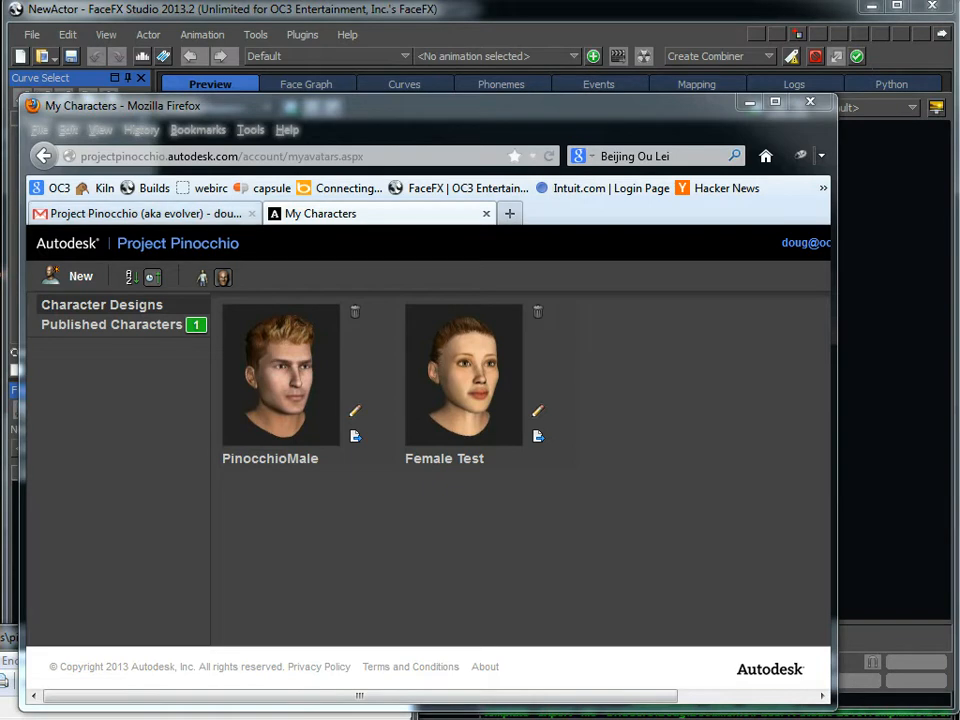
- Close the new actor with the Pinocchio character loaded, bringing up the save-changes prompt
left_click(220, 156)
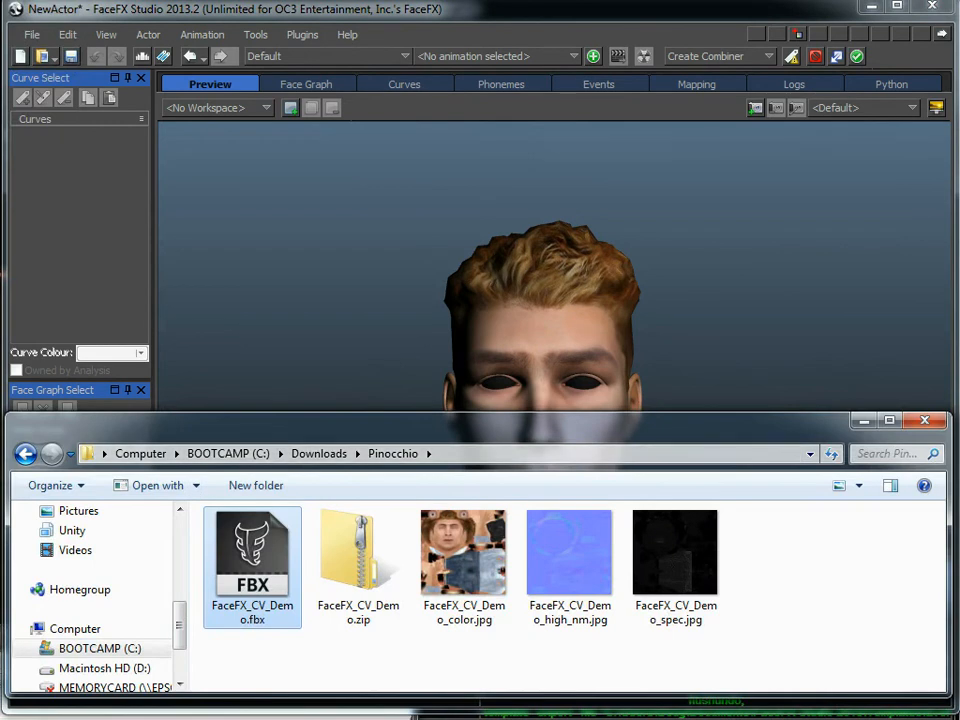
- Save NewActor as FaceFX_CV_Demo.facefx before opening another actor file
left_click(252, 550)
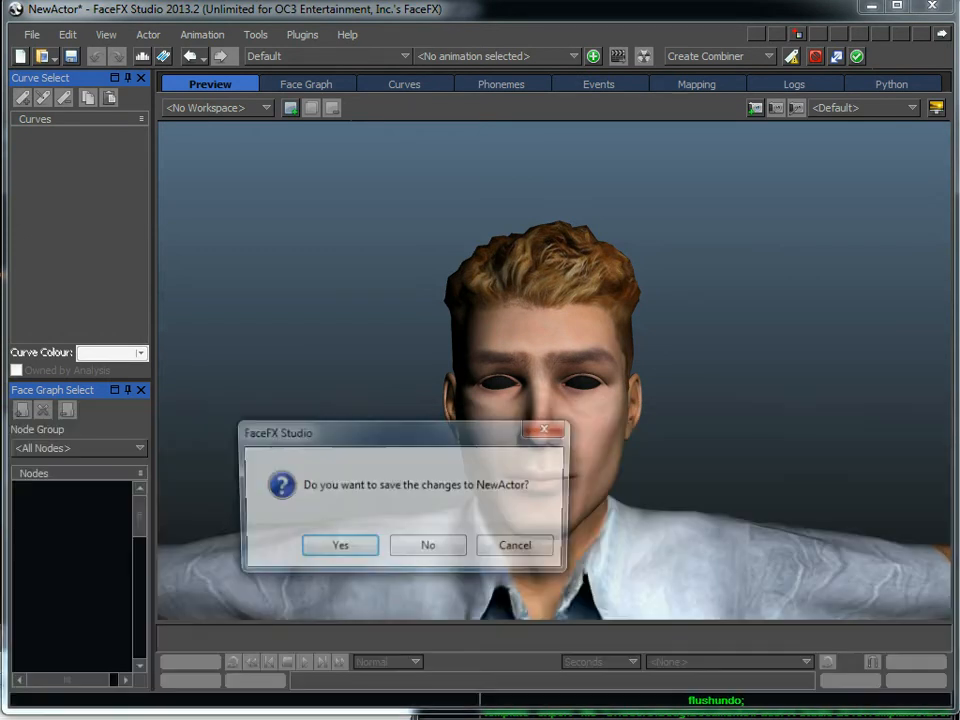
left_click(427, 545)
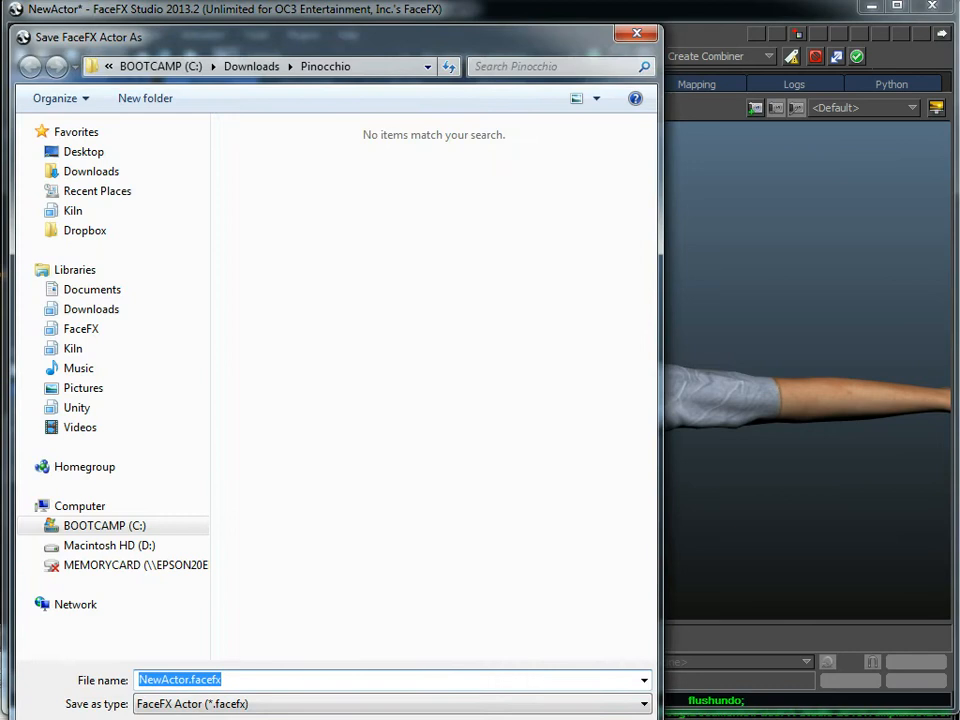
type("FaceFX_CV_Demo.f")
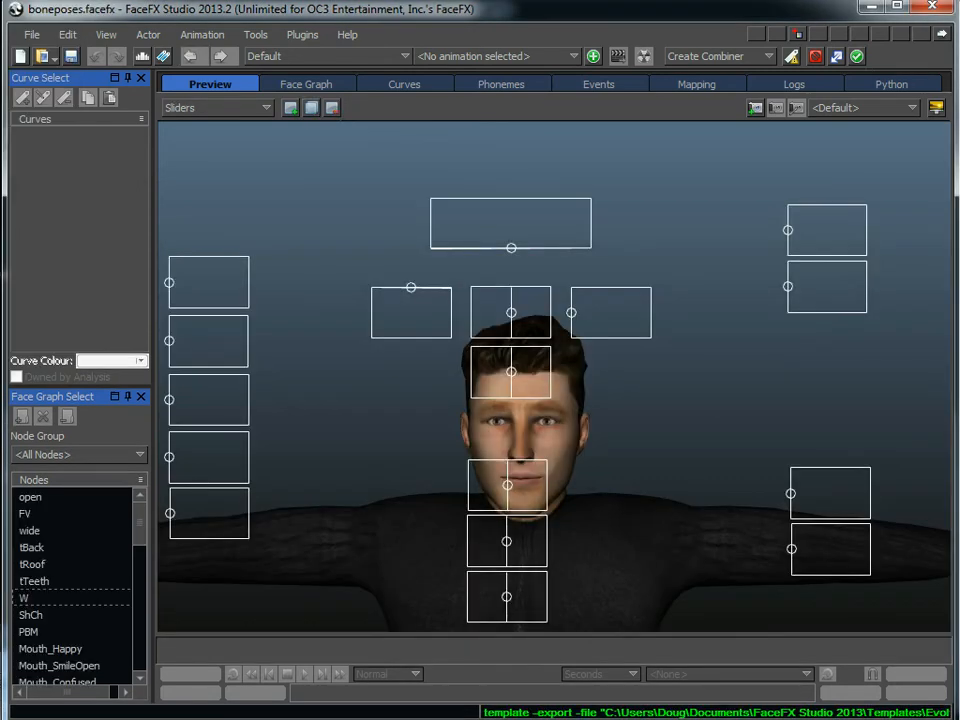
- Check the face graph, then save the actor as boneposes.facefx in the Pinocchio folder
left_click(307, 83)
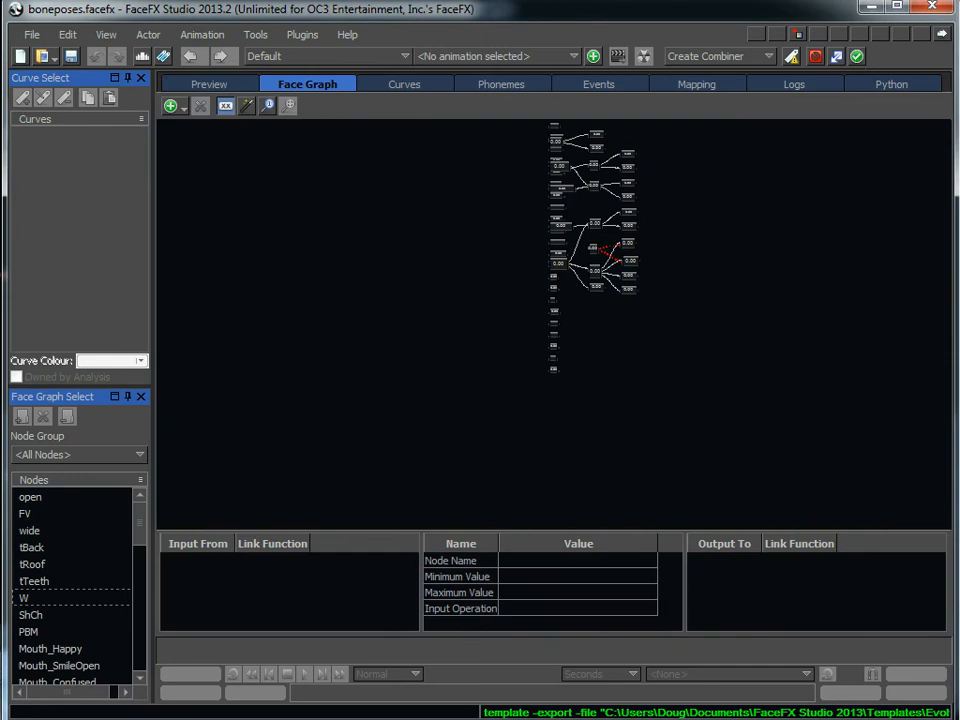
left_click(208, 84)
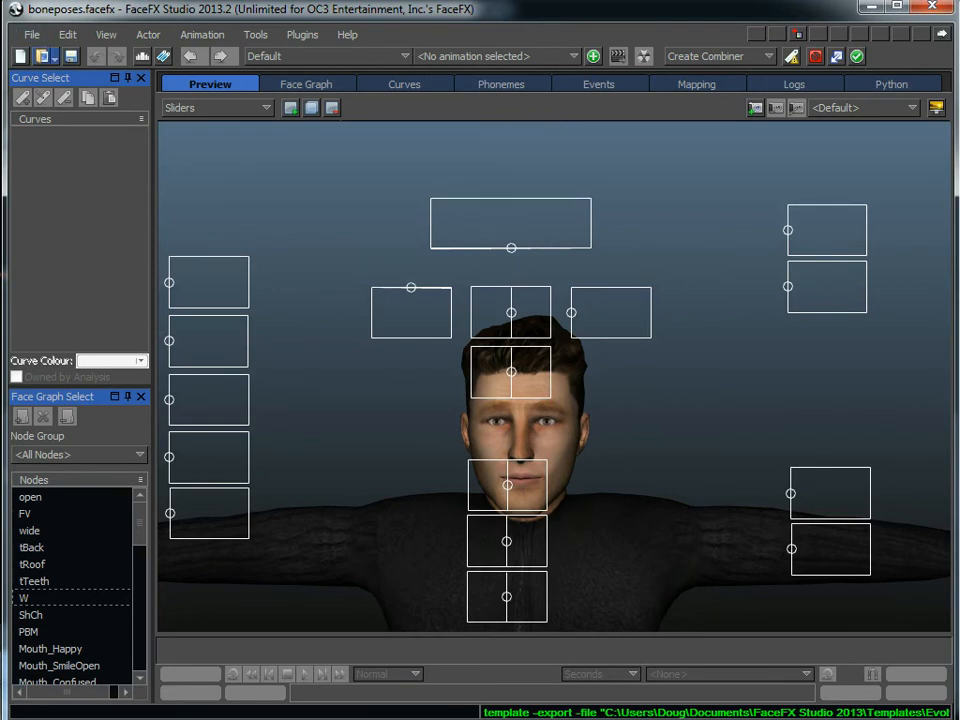
left_click(31, 34)
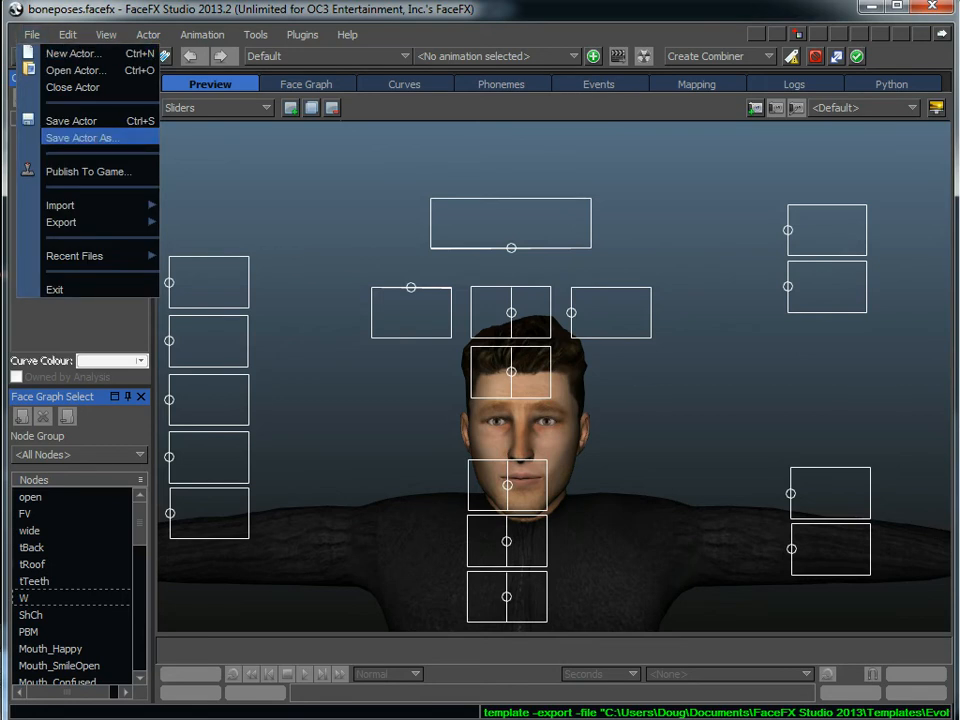
left_click(81, 137)
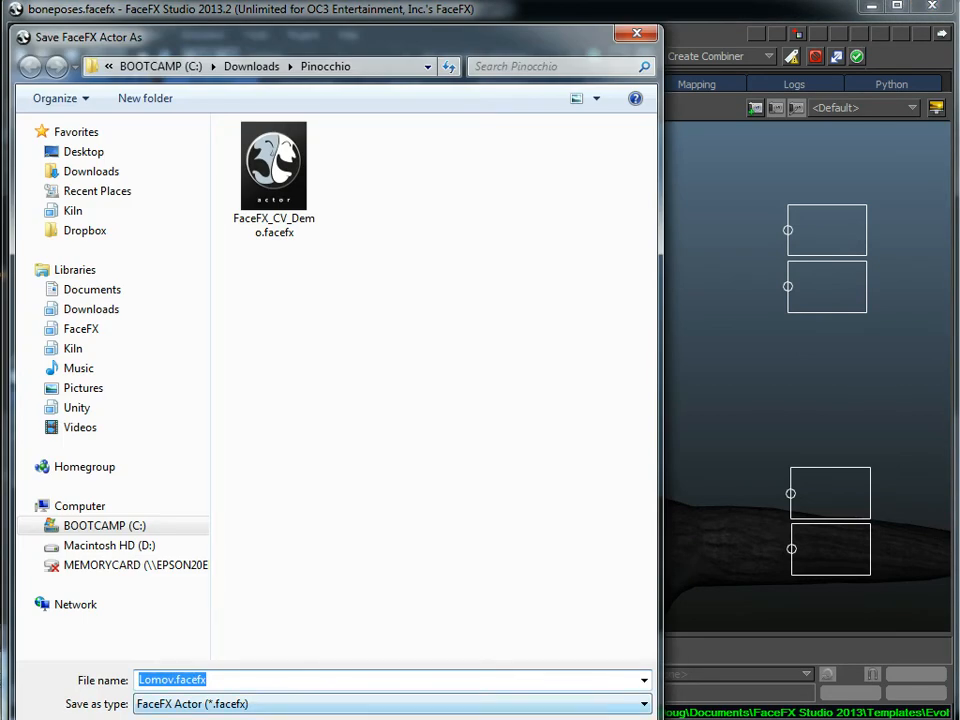
type("bonepose")
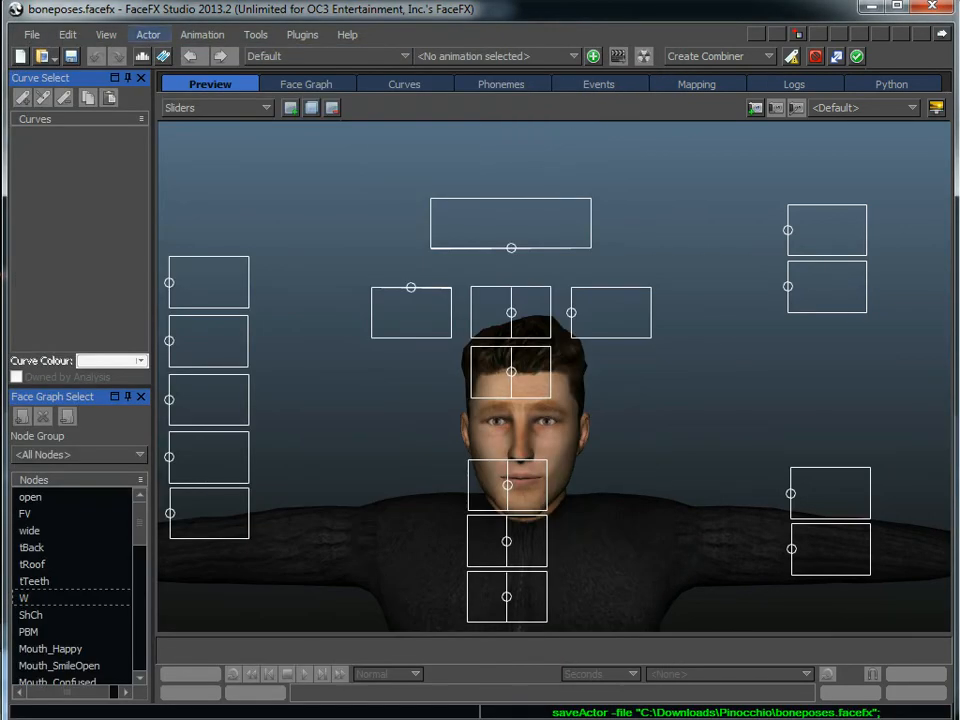
left_click(148, 34)
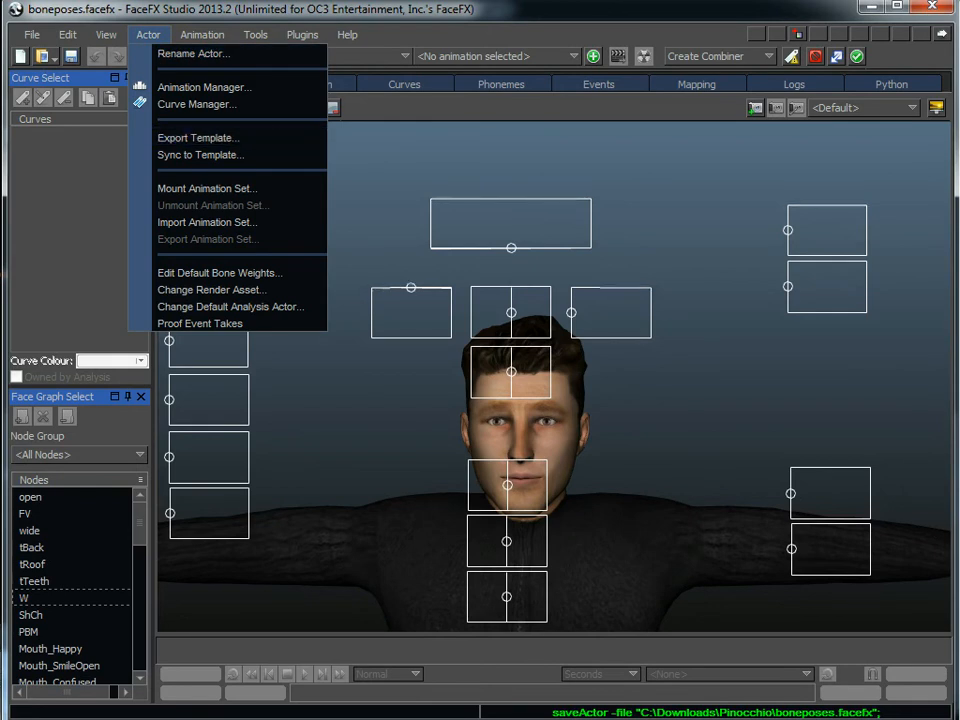
mouse_move(199, 154)
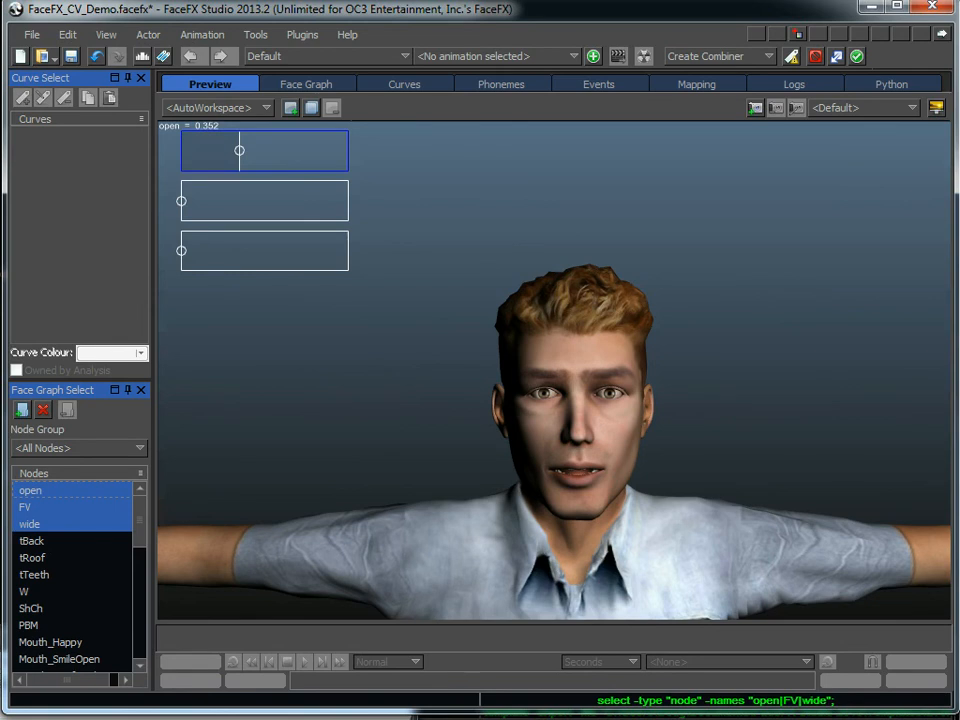
- Try the open and wide mouth sliders, then relayout the demo actor's face graph
left_click_drag(239, 150, 181, 150)
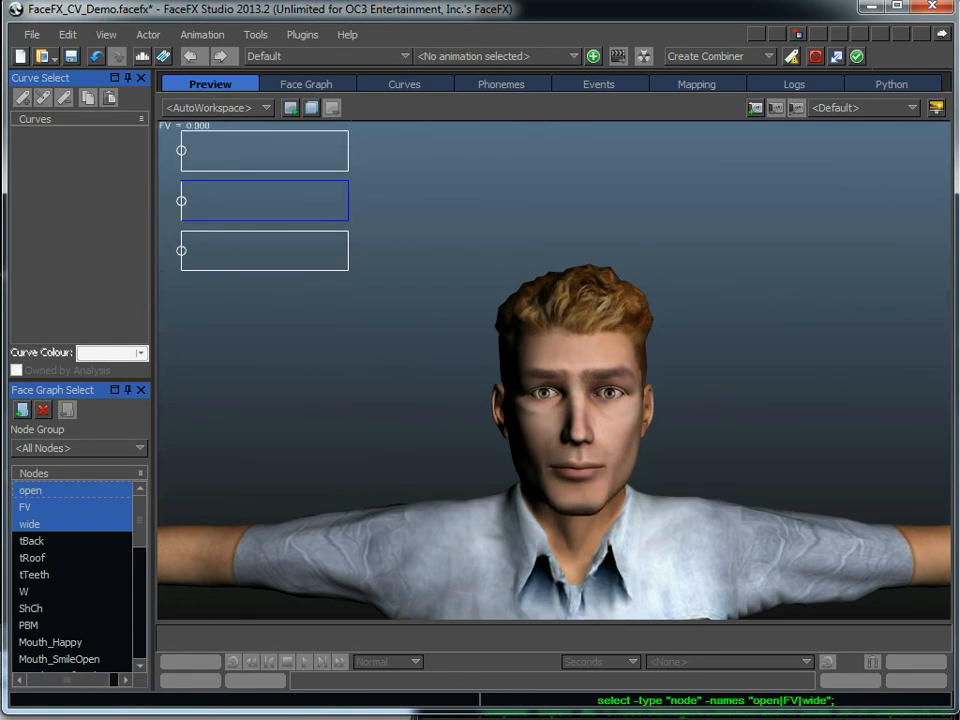
left_click(264, 250)
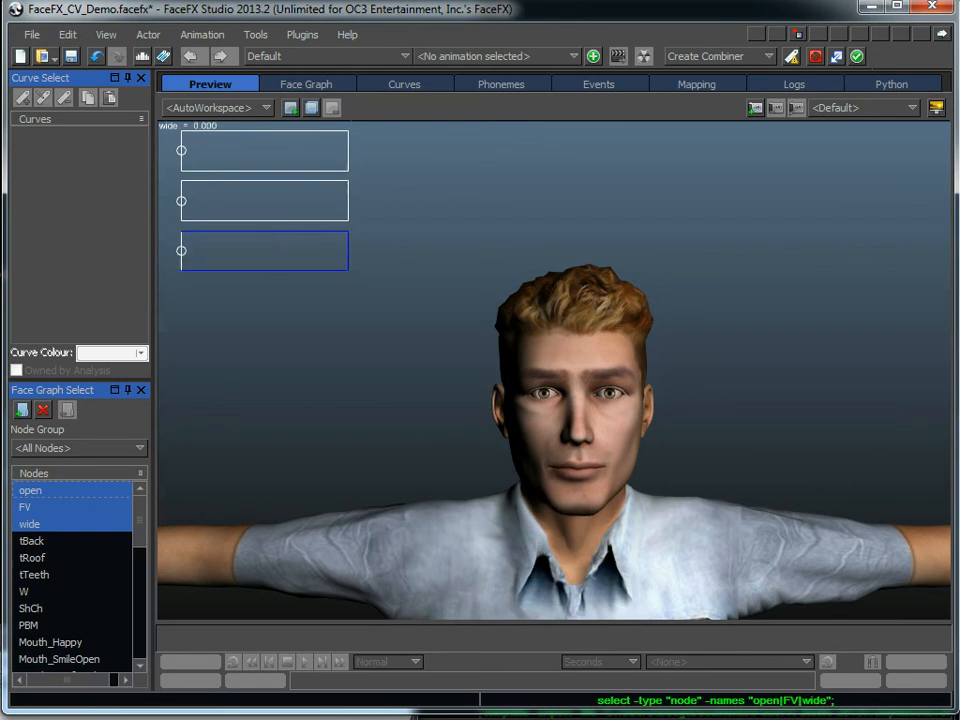
left_click(306, 83)
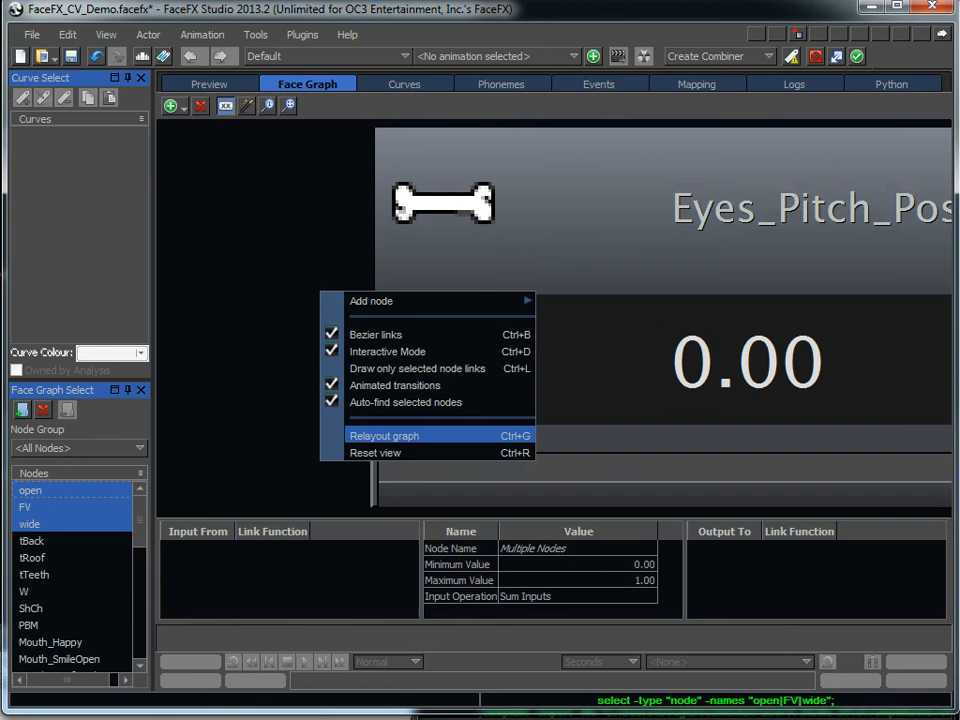
left_click(384, 435)
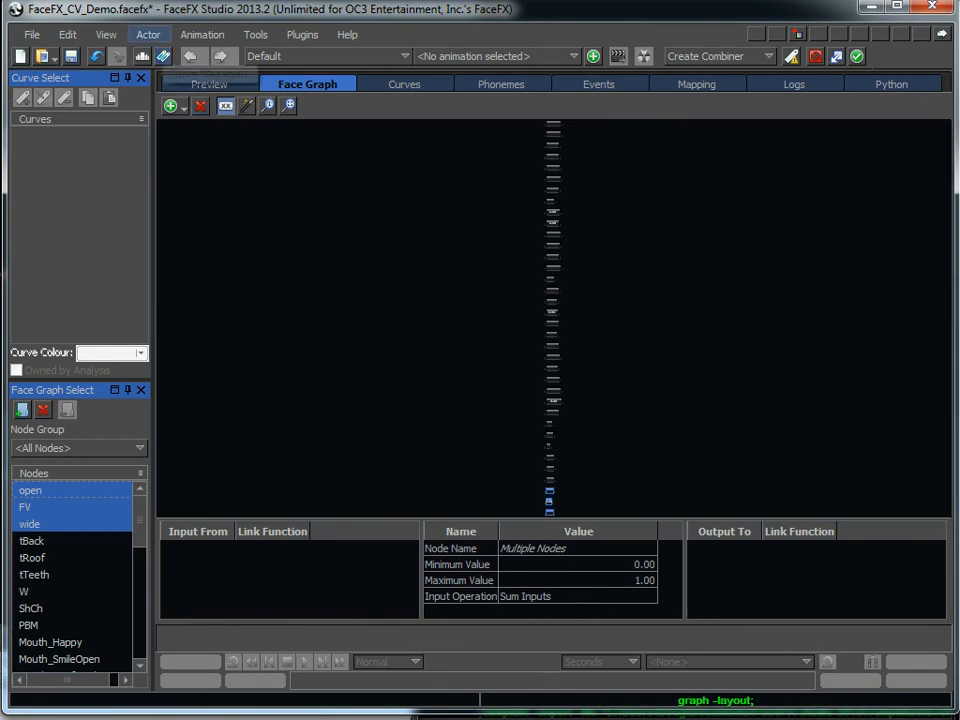
- Sync FaceFX_CV_Demo to the template, confirming the warning and keeping all items checked
left_click(148, 34)
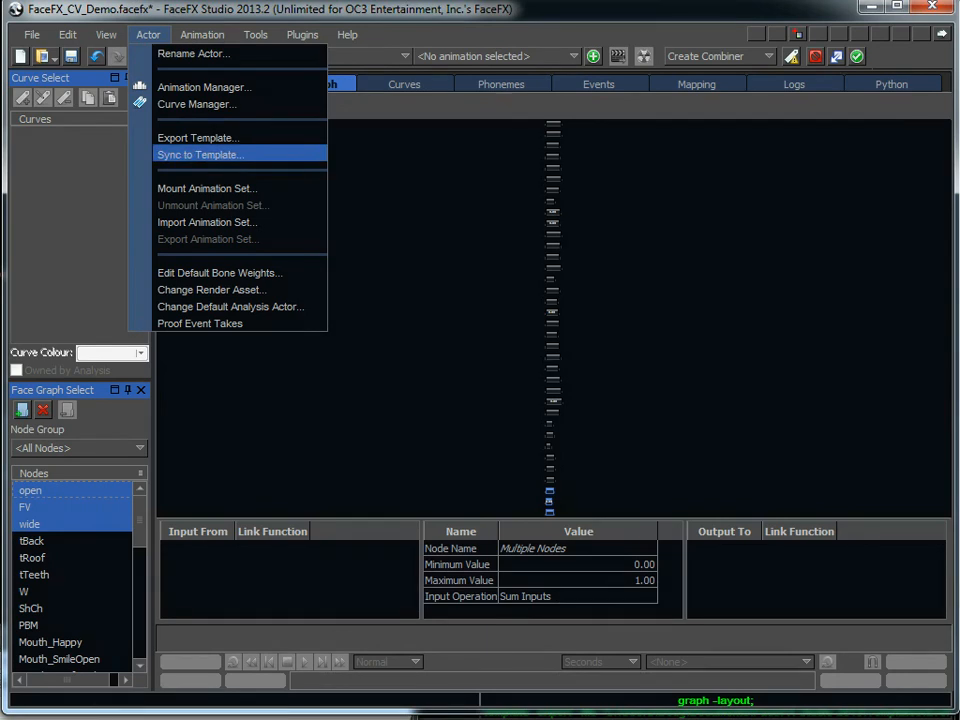
left_click(199, 154)
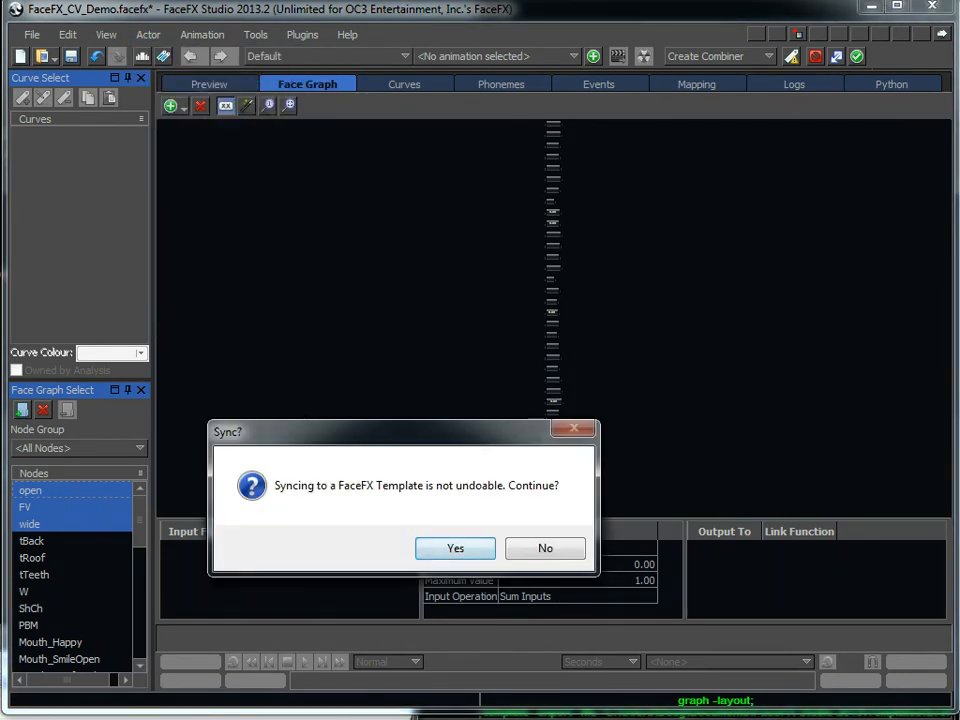
left_click(455, 548)
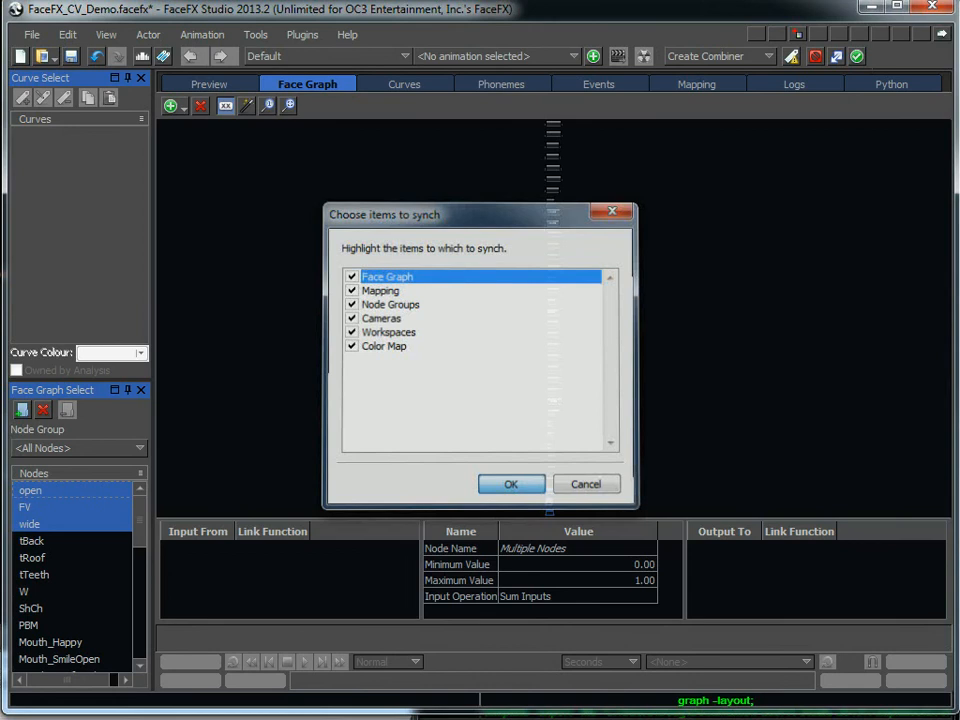
left_click(511, 484)
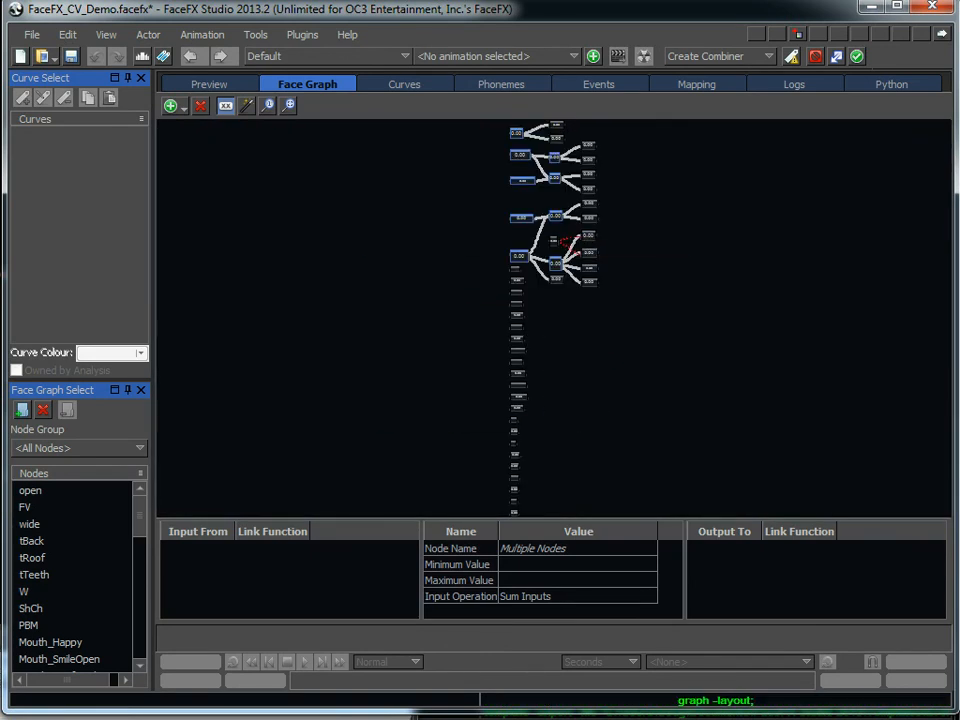
- Return to Preview and switch the workspace to Eyes & Head
left_click(209, 83)
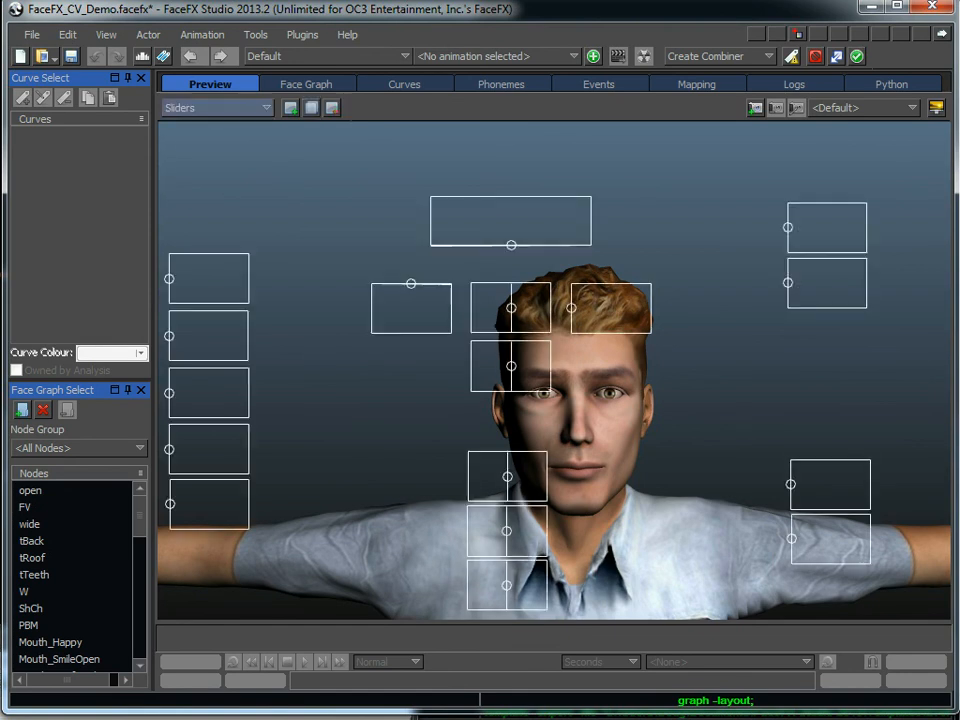
left_click(213, 107)
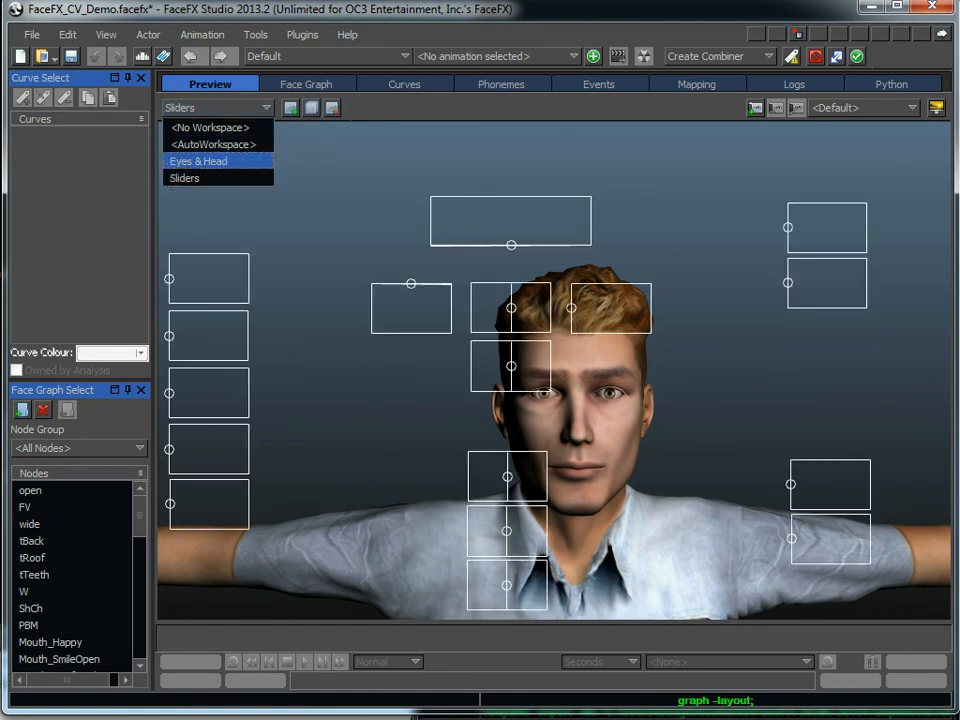
left_click(198, 161)
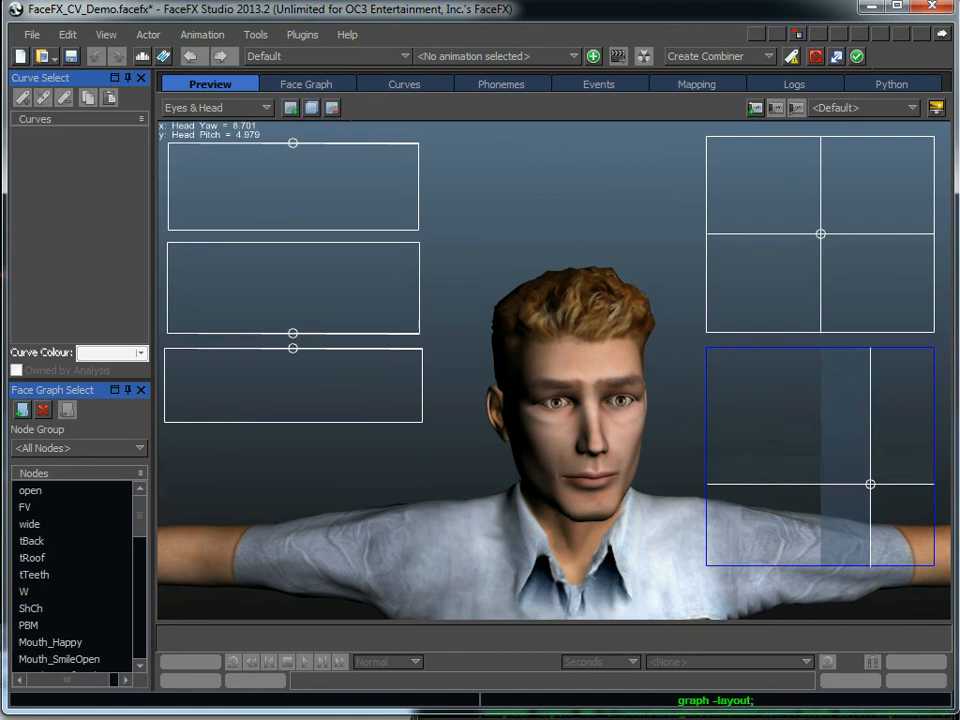